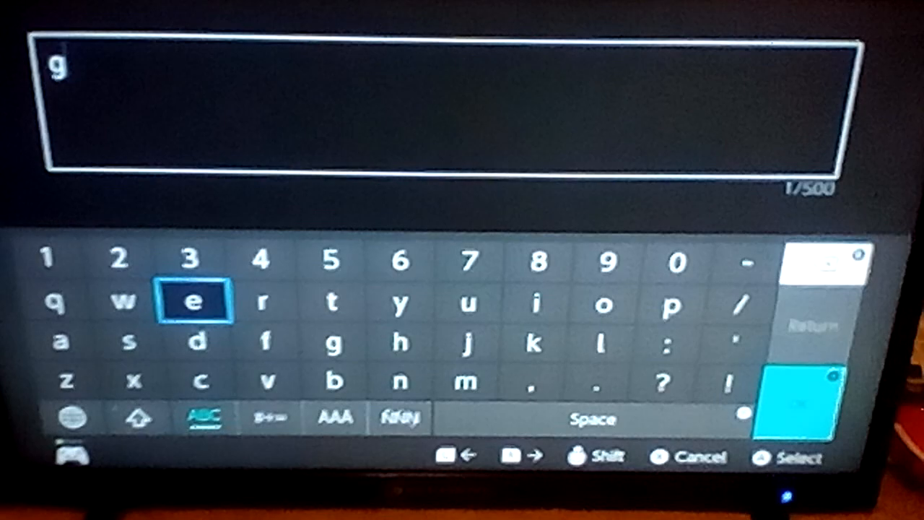
Step: Add the letters e, o, m, e on the on-screen keyboard so the search reads 'geome'
click(194, 301)
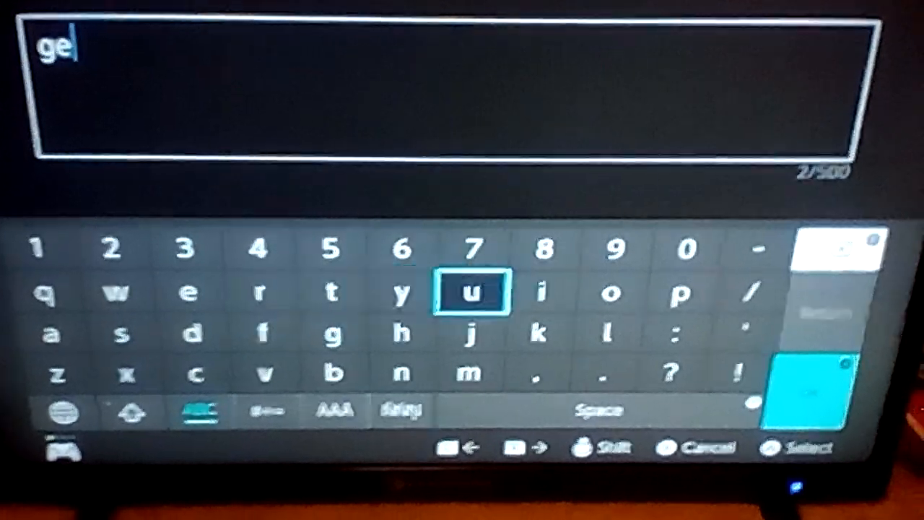
click(614, 291)
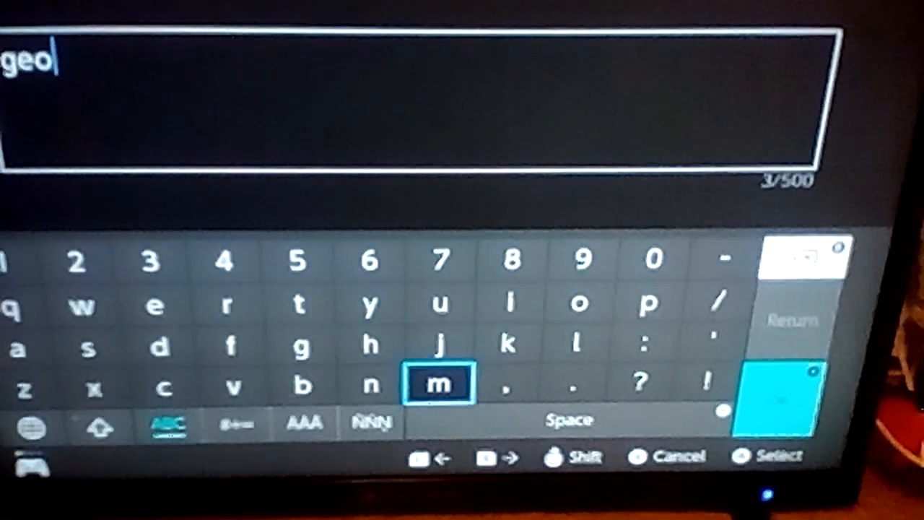
click(439, 382)
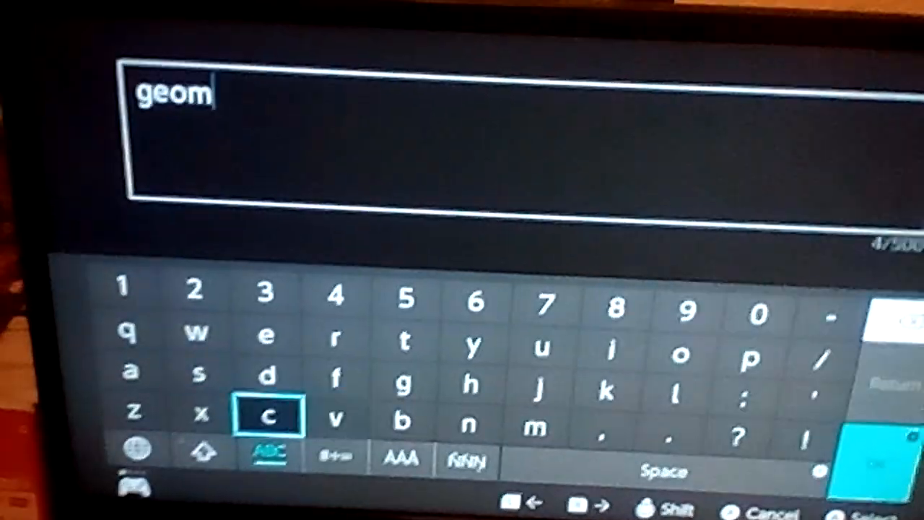
click(267, 332)
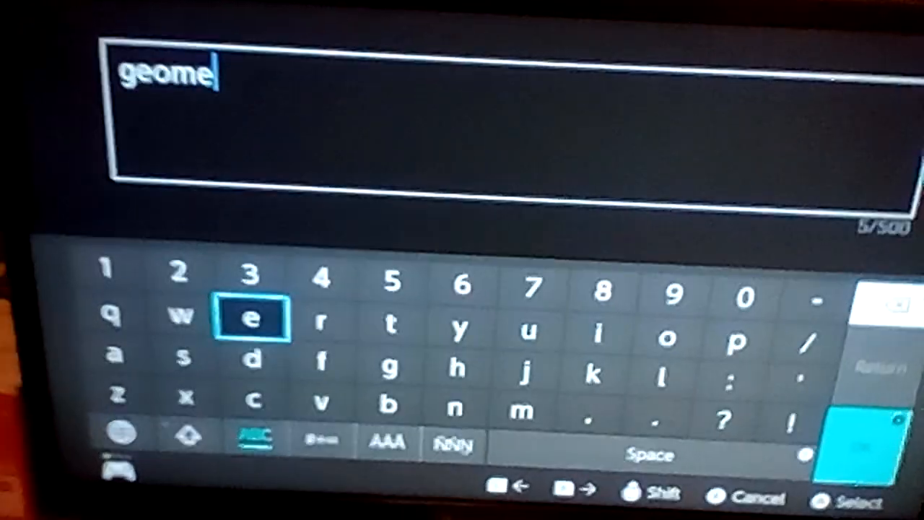